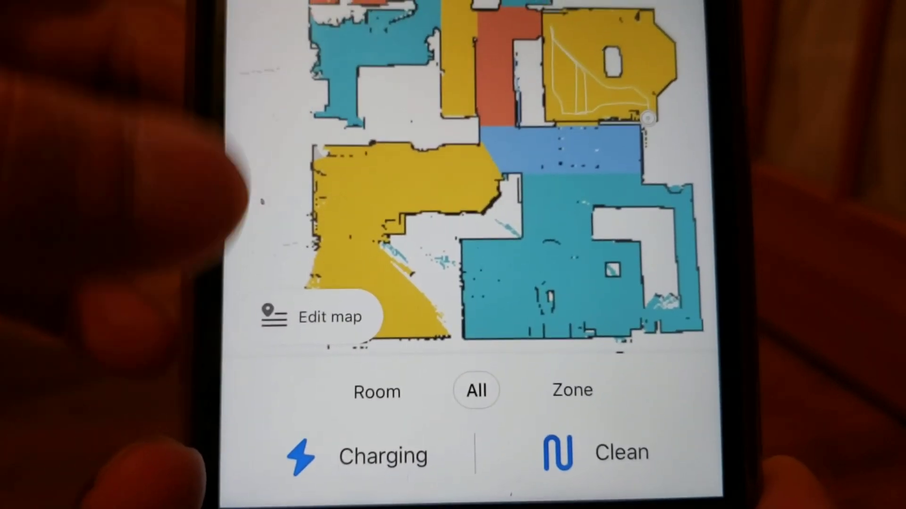
# - Mark a 4.0 m² zone over the upper-right room's doorway and start cleaning it
pyautogui.click(366, 390)
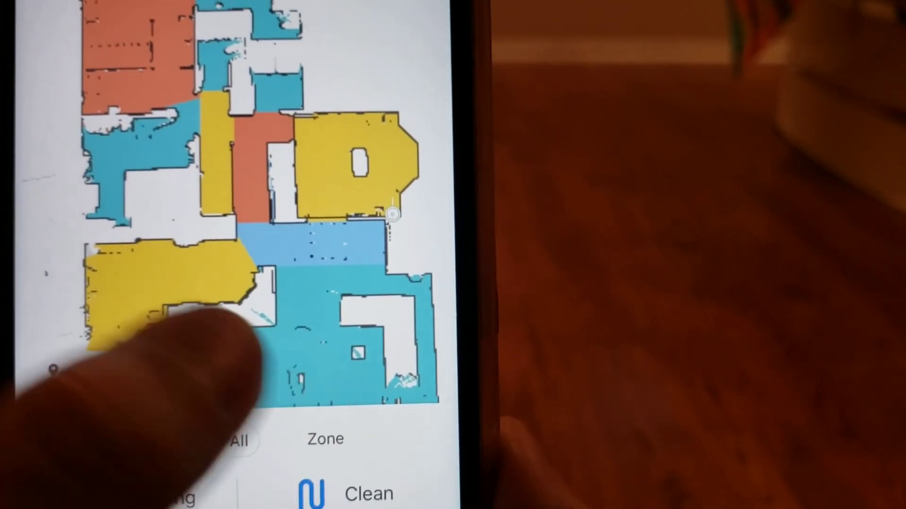
pyautogui.click(325, 438)
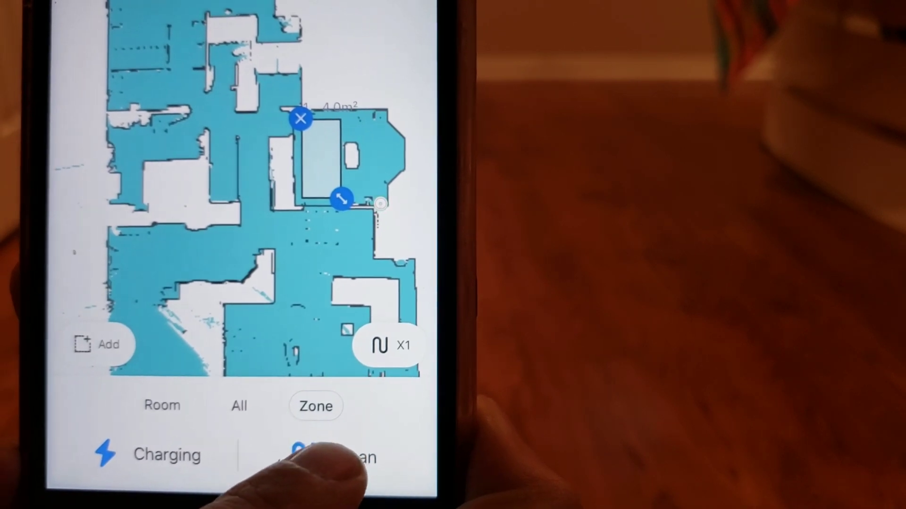
pyautogui.click(324, 456)
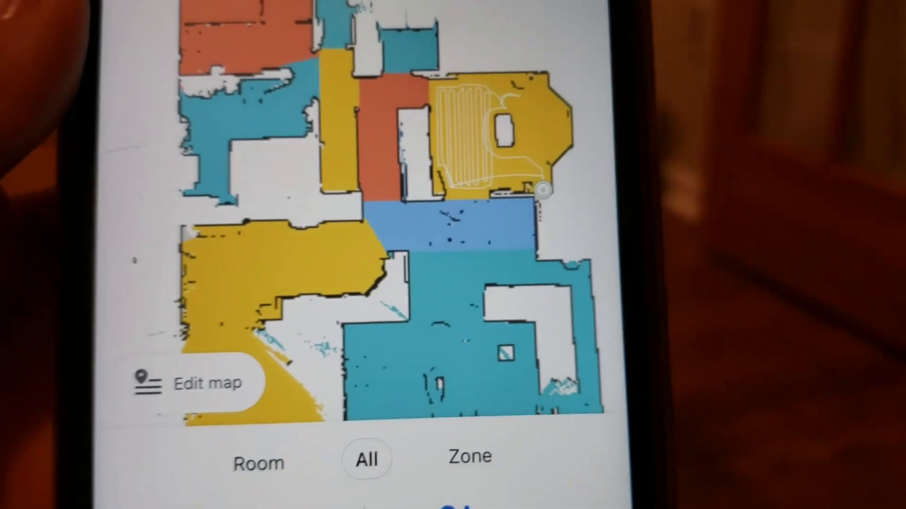
# - Switch the map to Room mode so every room shows a check pin
pyautogui.click(259, 464)
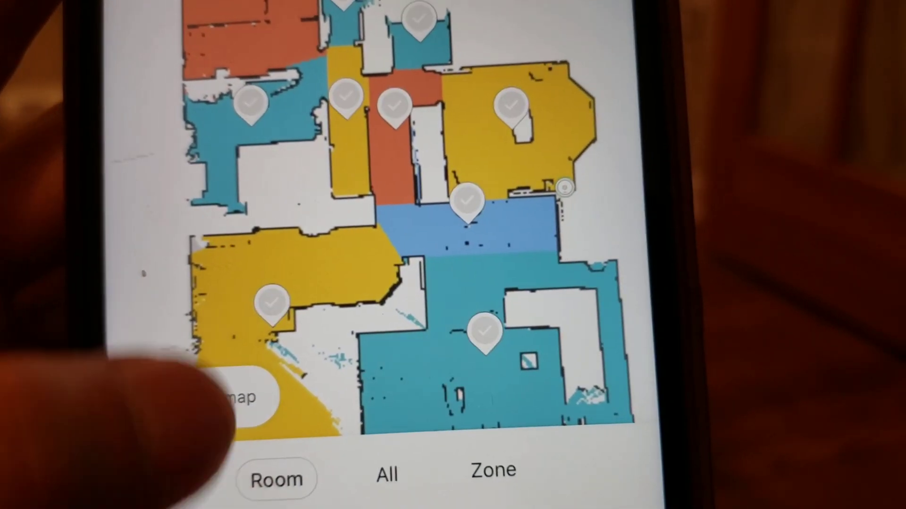